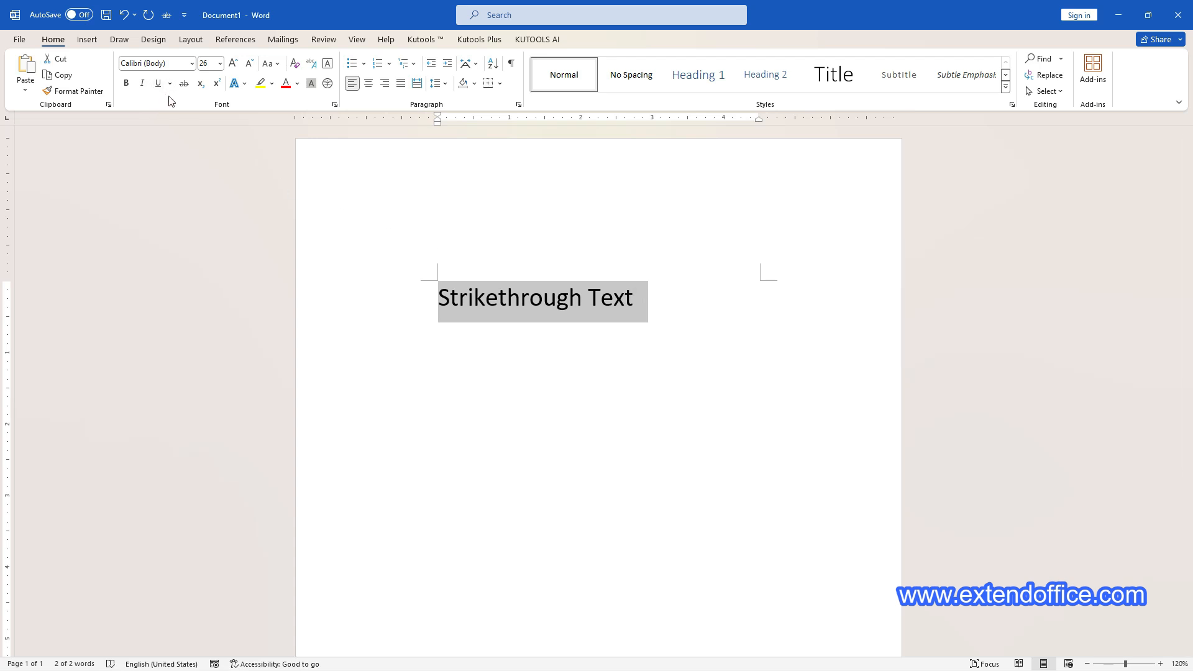
{"action": "mouse_move", "coordinate": [86, 69]}
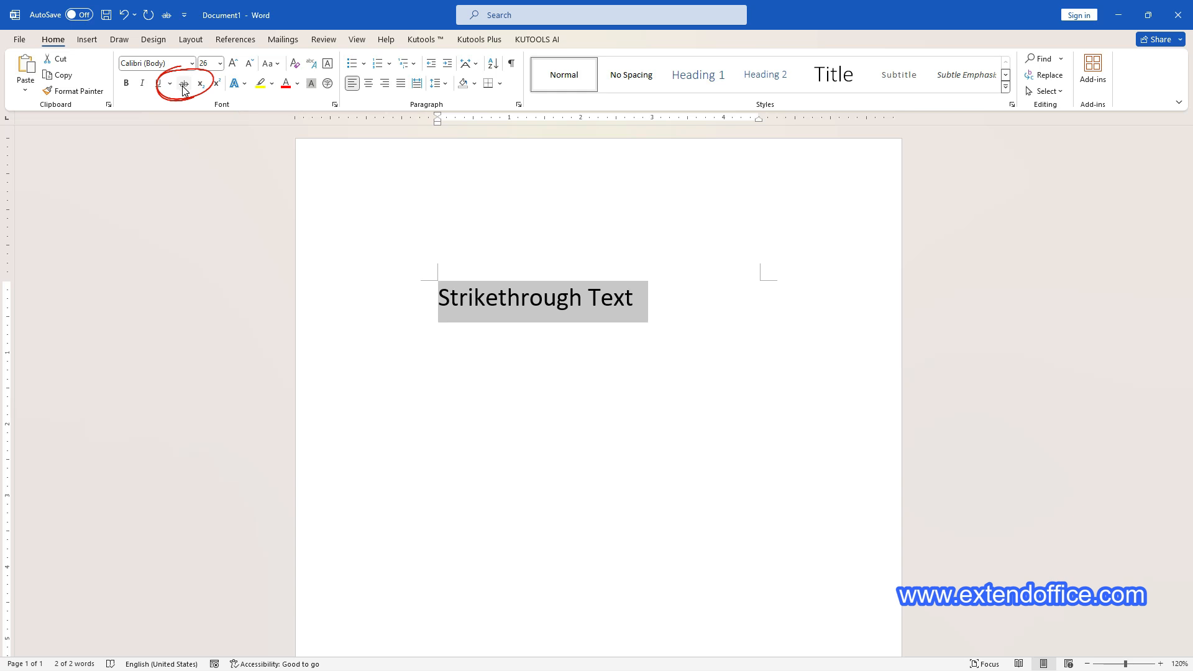
{"action": "mouse_move", "coordinate": [183, 82]}
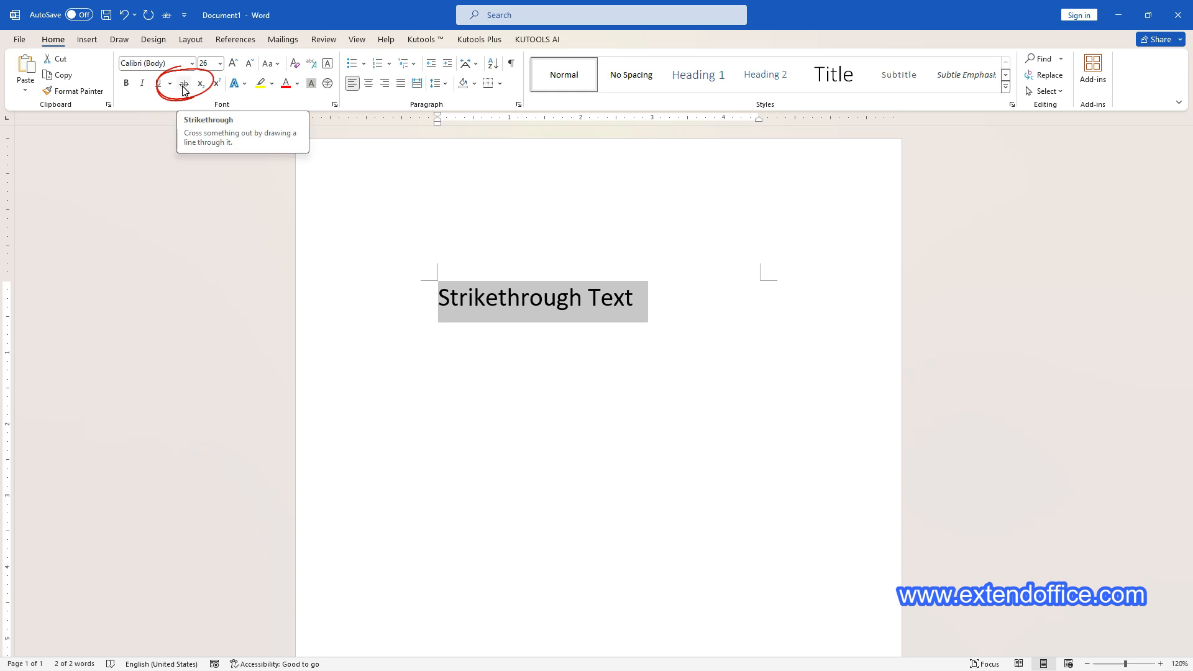
Apply a single strikethrough to 'Strikethrough Text' with the abc button, then toggle it off
{"action": "left_click", "coordinate": [182, 83]}
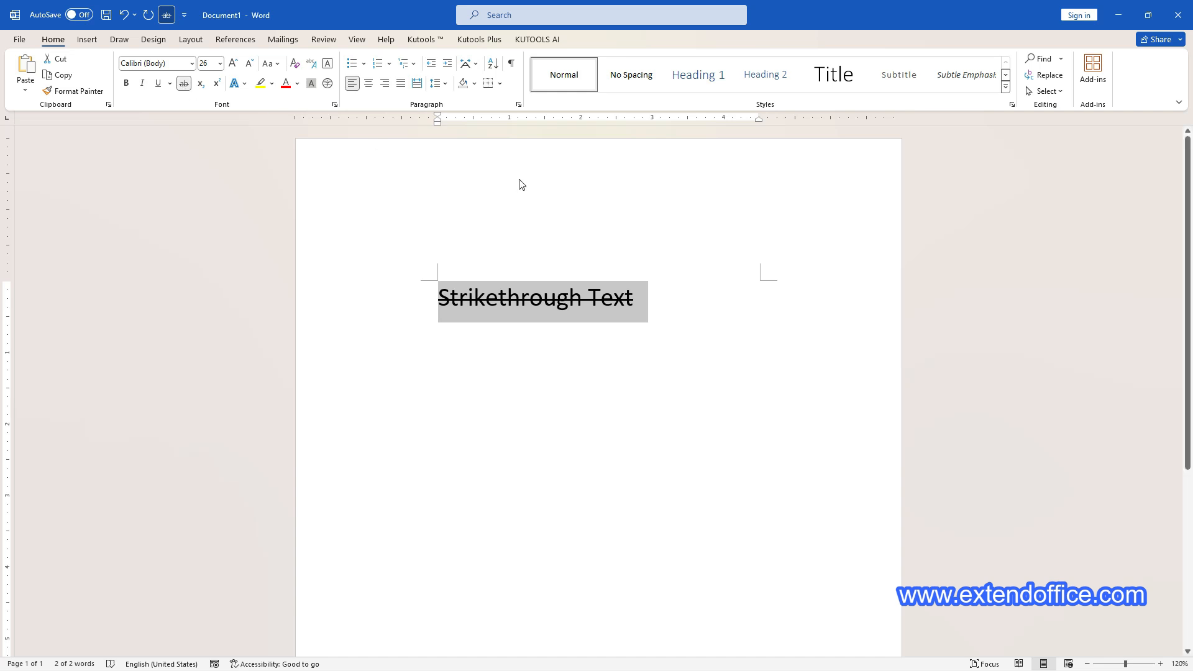
{"action": "left_click", "coordinate": [183, 84]}
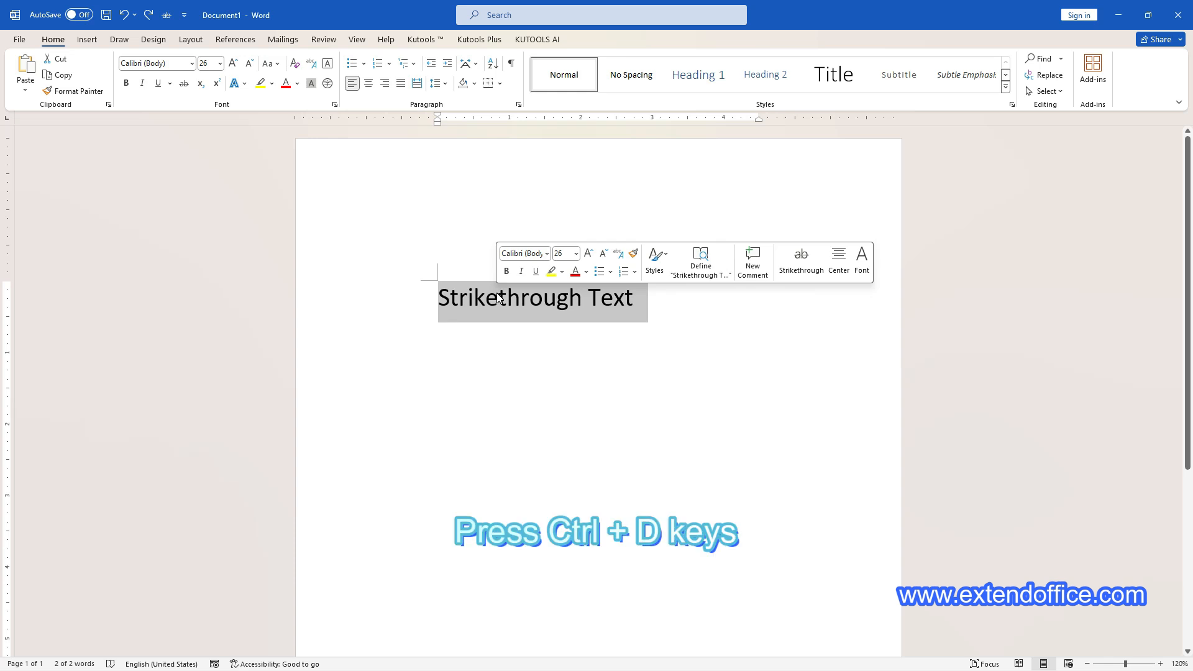
Apply Strikethrough through the Ctrl+D Font dialog, then remove it again
{"action": "key", "text": "ctrl+d"}
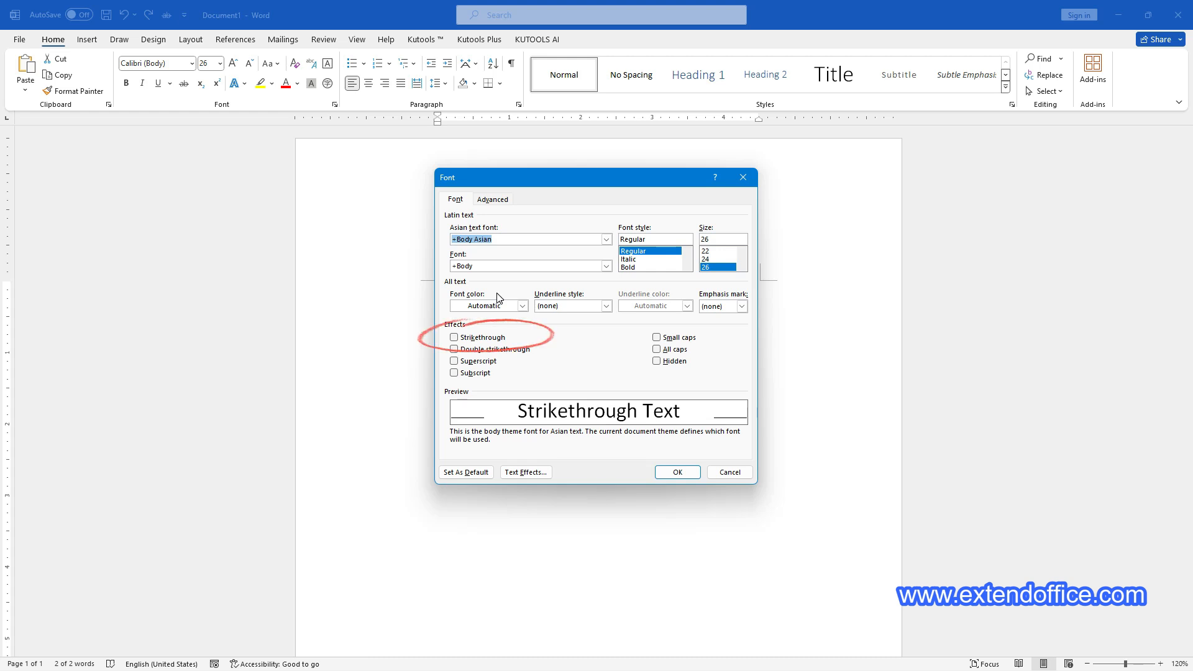
{"action": "left_click", "coordinate": [454, 337]}
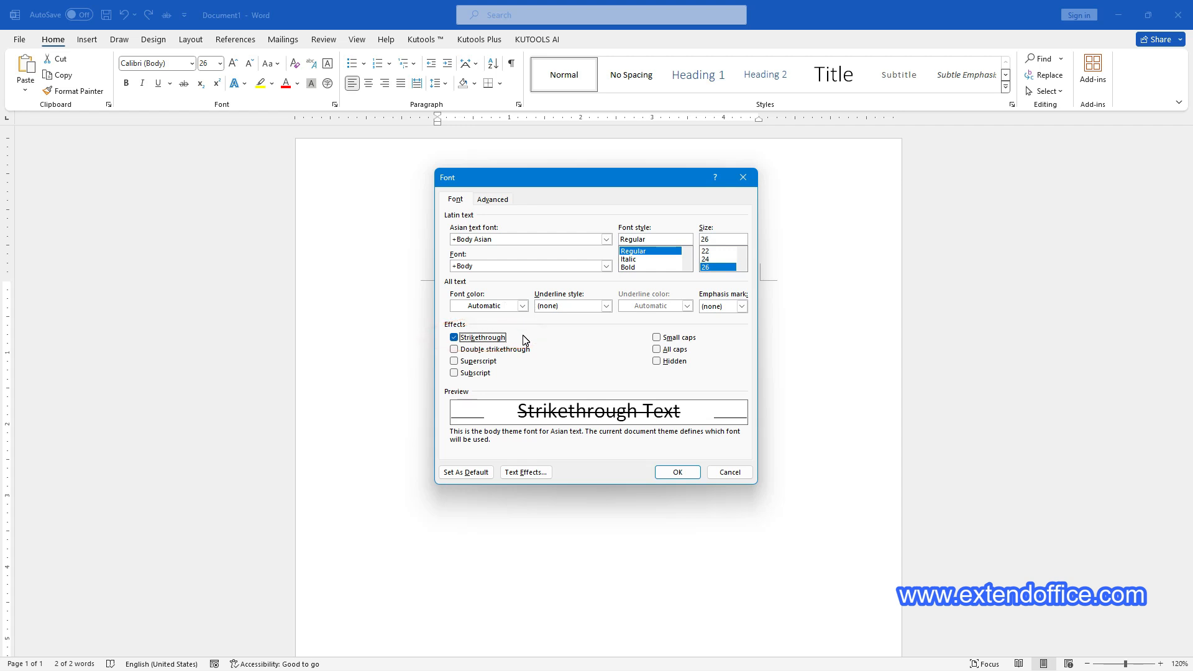
{"action": "left_click", "coordinate": [676, 471]}
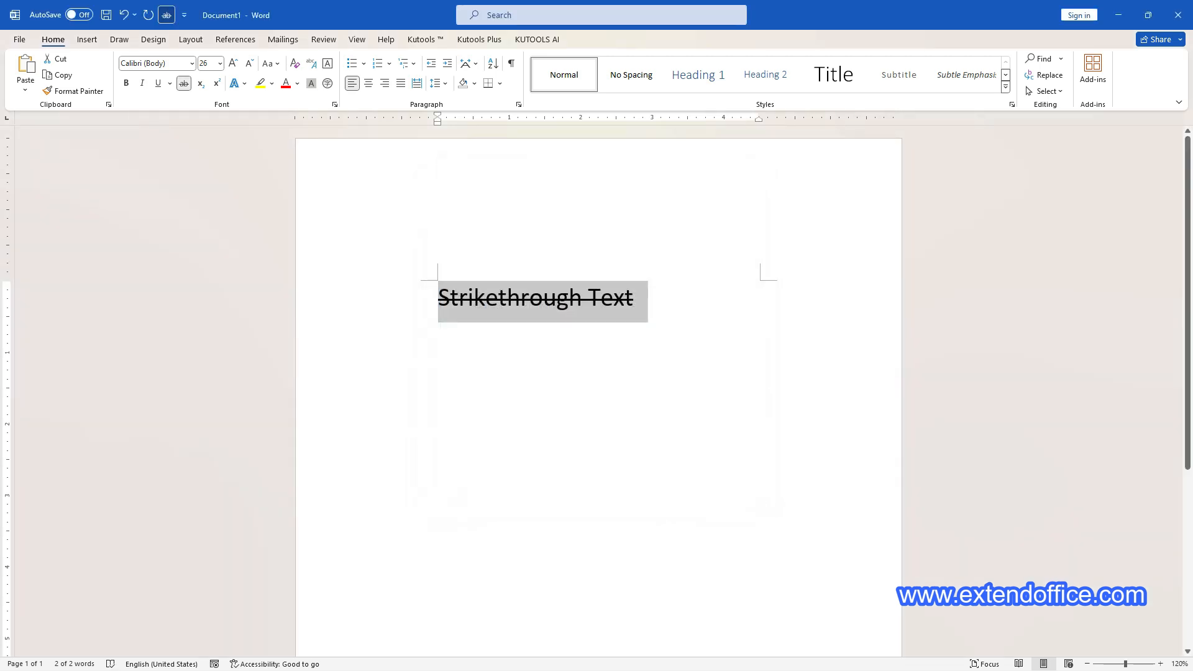
{"action": "left_click", "coordinate": [182, 82]}
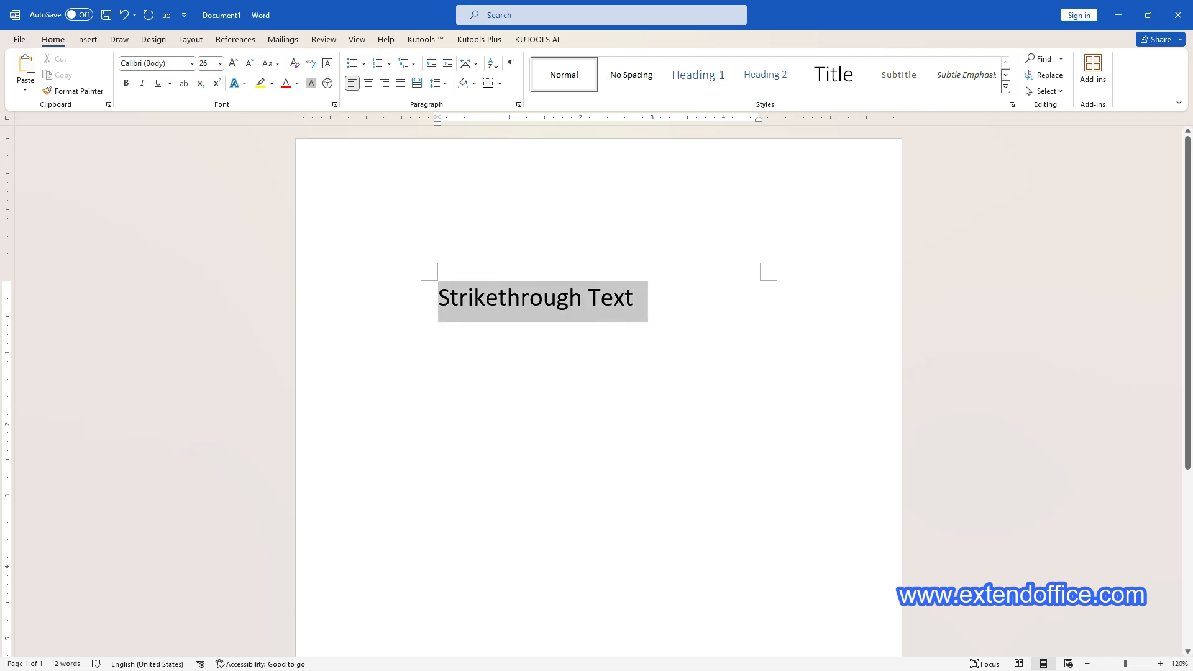
Set Double strikethrough on 'Strikethrough Text' through the right-click Font dialog
{"action": "right_click", "coordinate": [532, 298]}
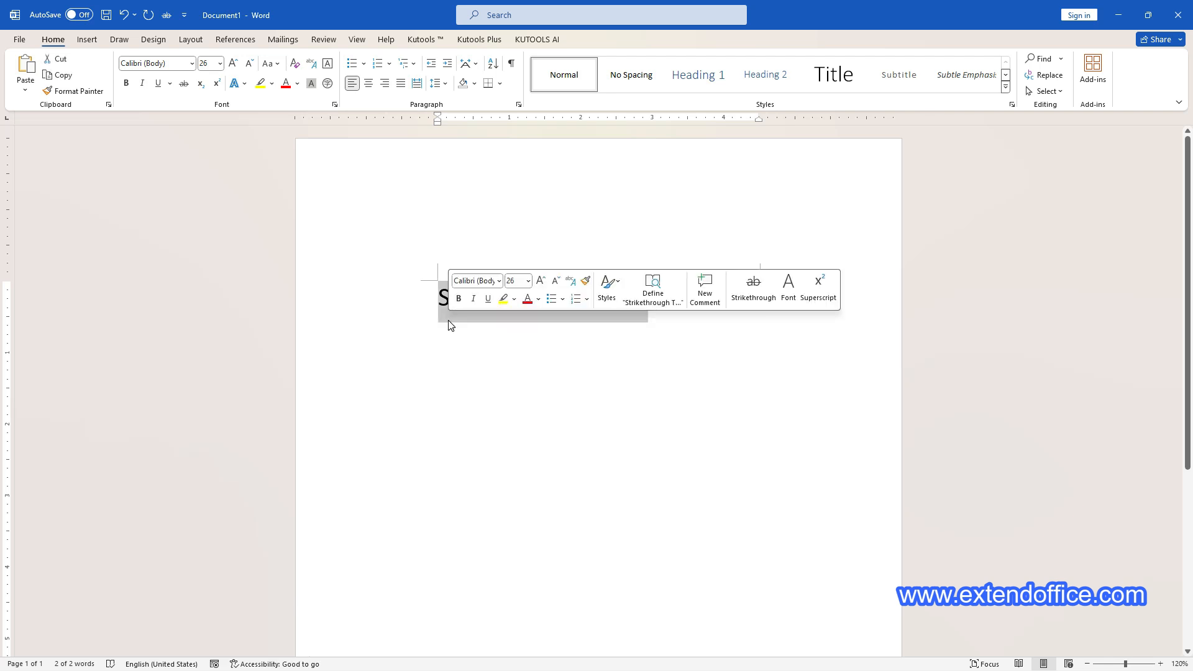
{"action": "right_click", "coordinate": [451, 319]}
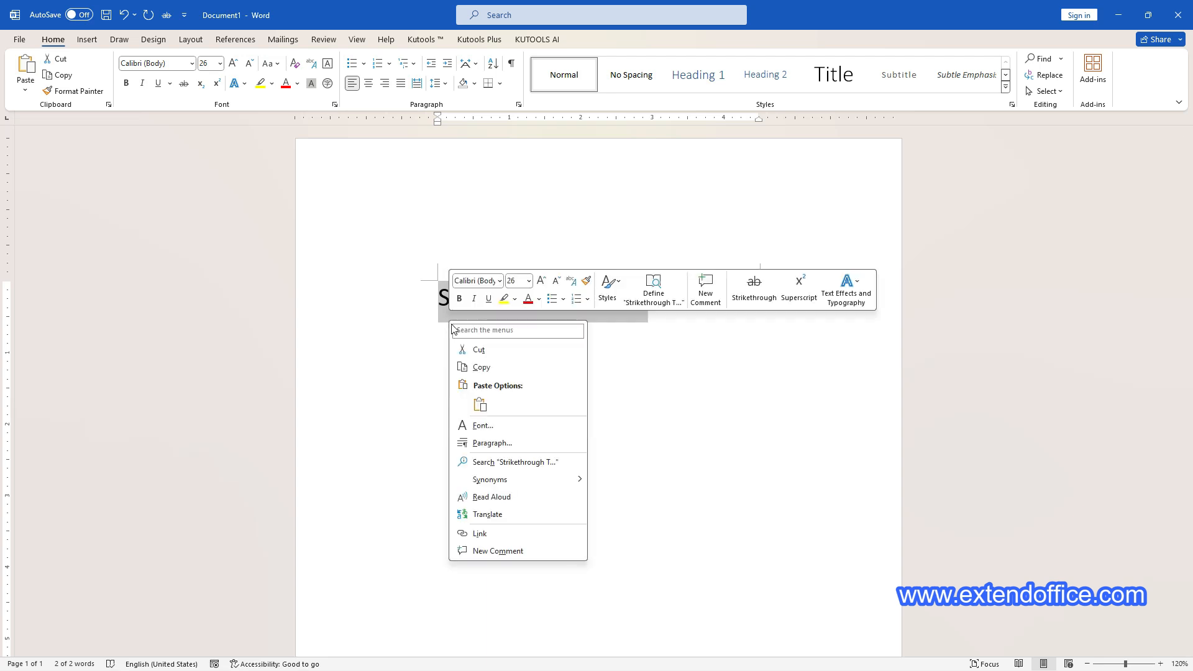
{"action": "mouse_move", "coordinate": [482, 425]}
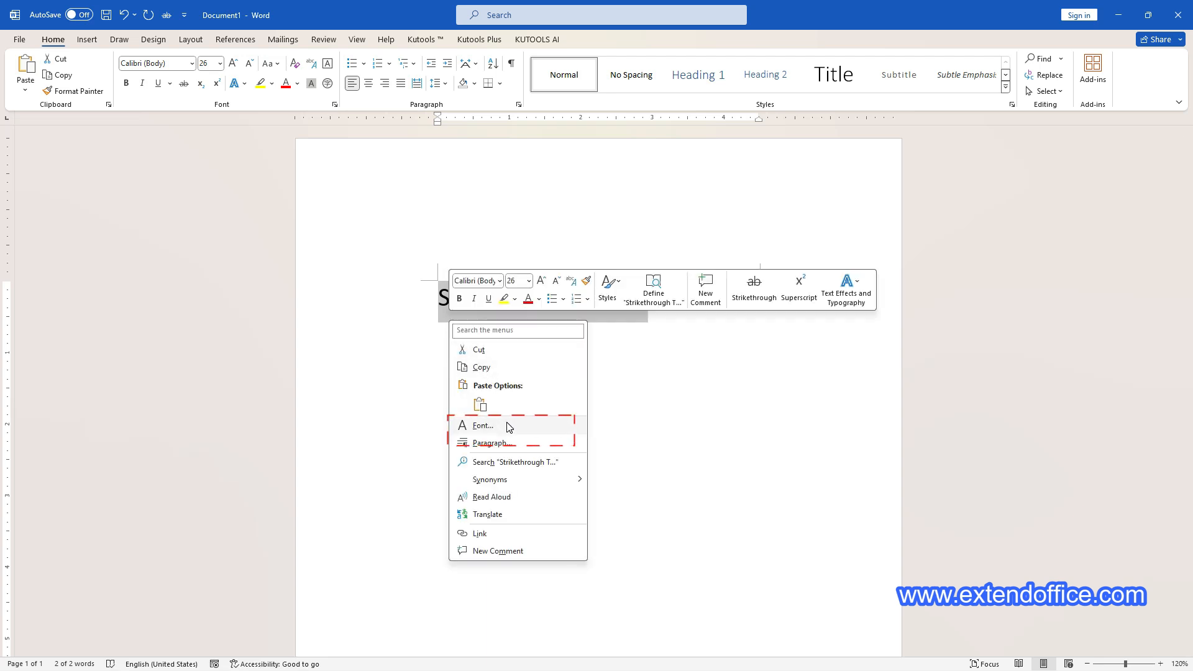
{"action": "left_click", "coordinate": [482, 425]}
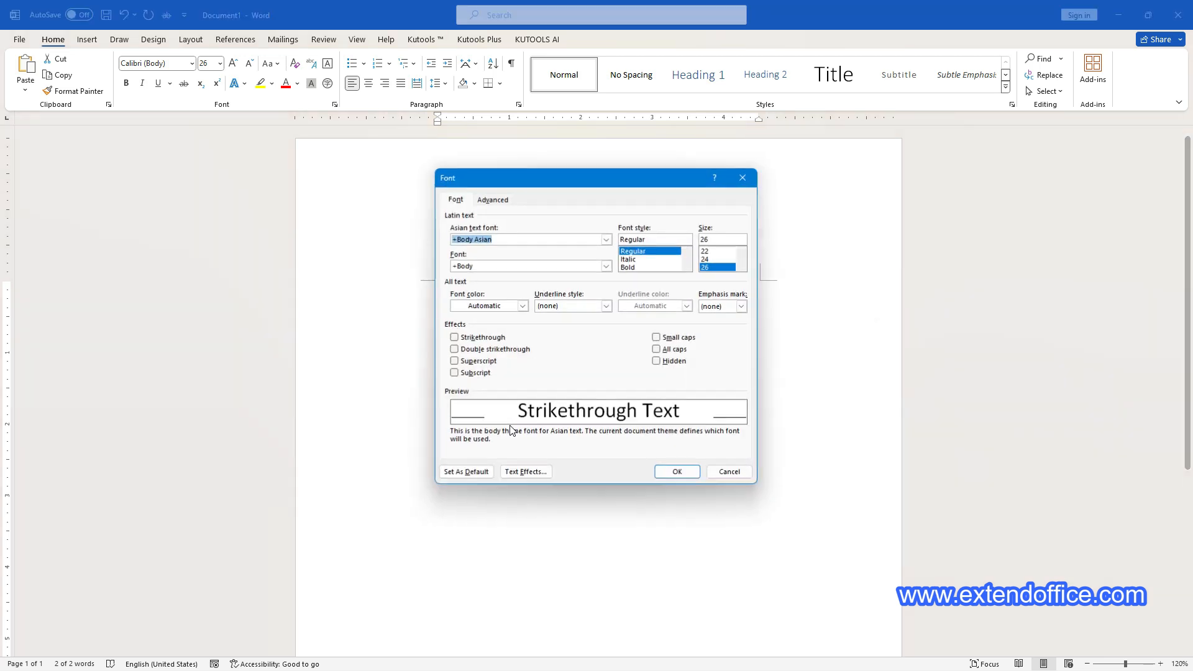
{"action": "left_click", "coordinate": [454, 336]}
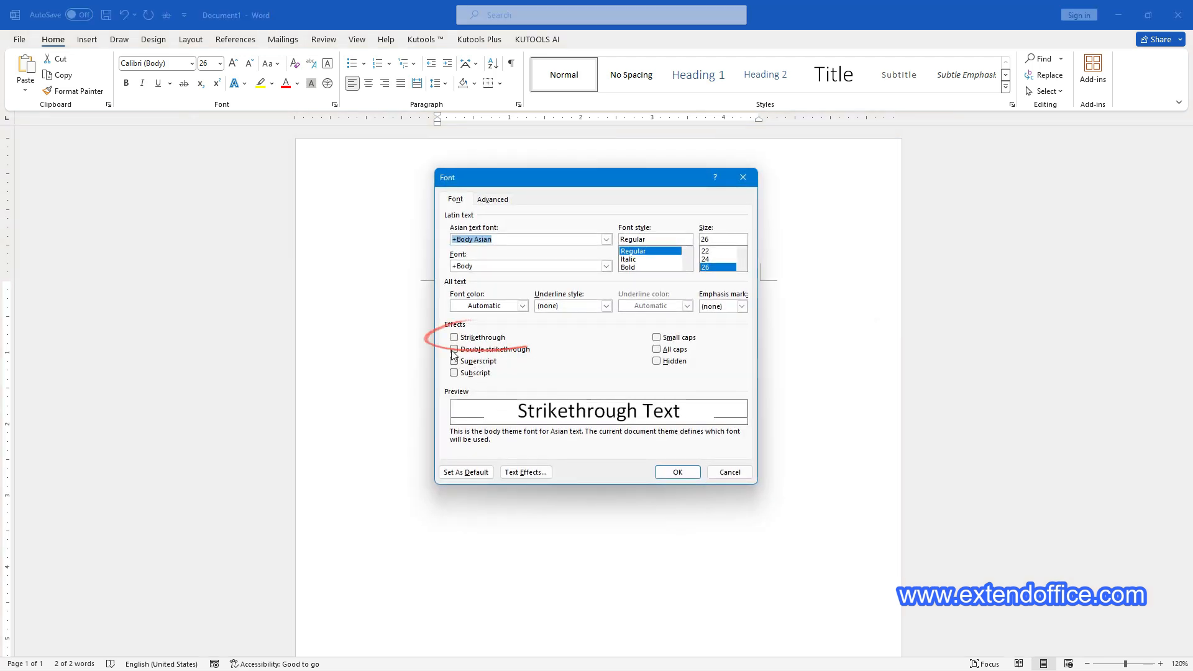
{"action": "left_click", "coordinate": [454, 349]}
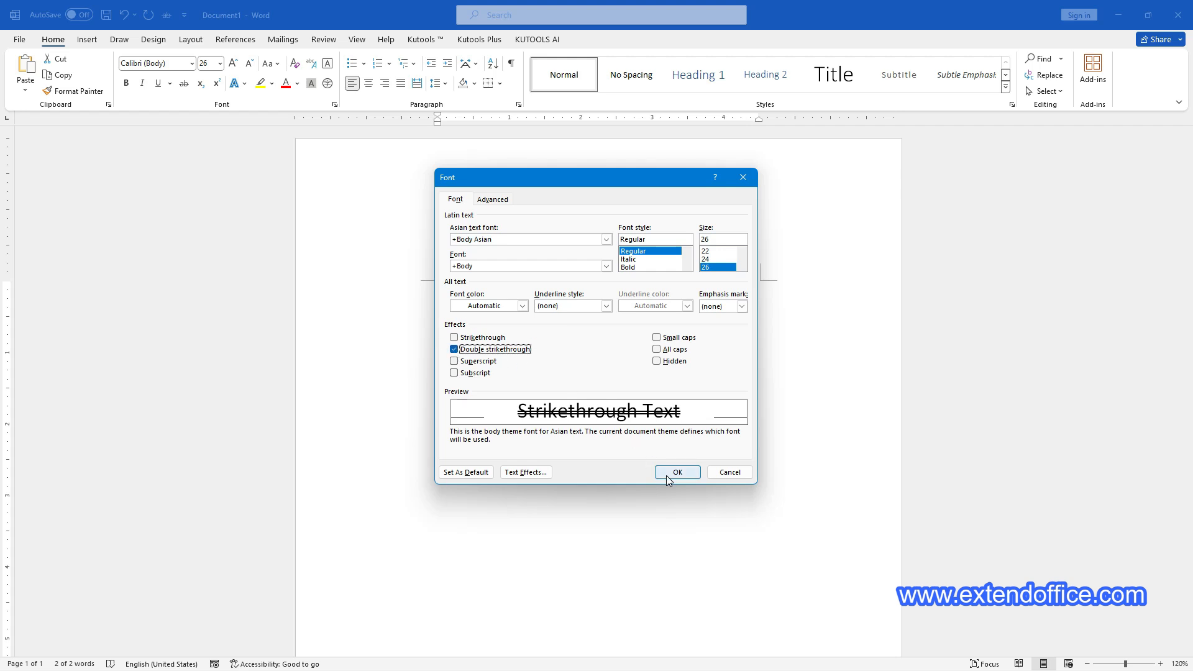
{"action": "left_click", "coordinate": [675, 472]}
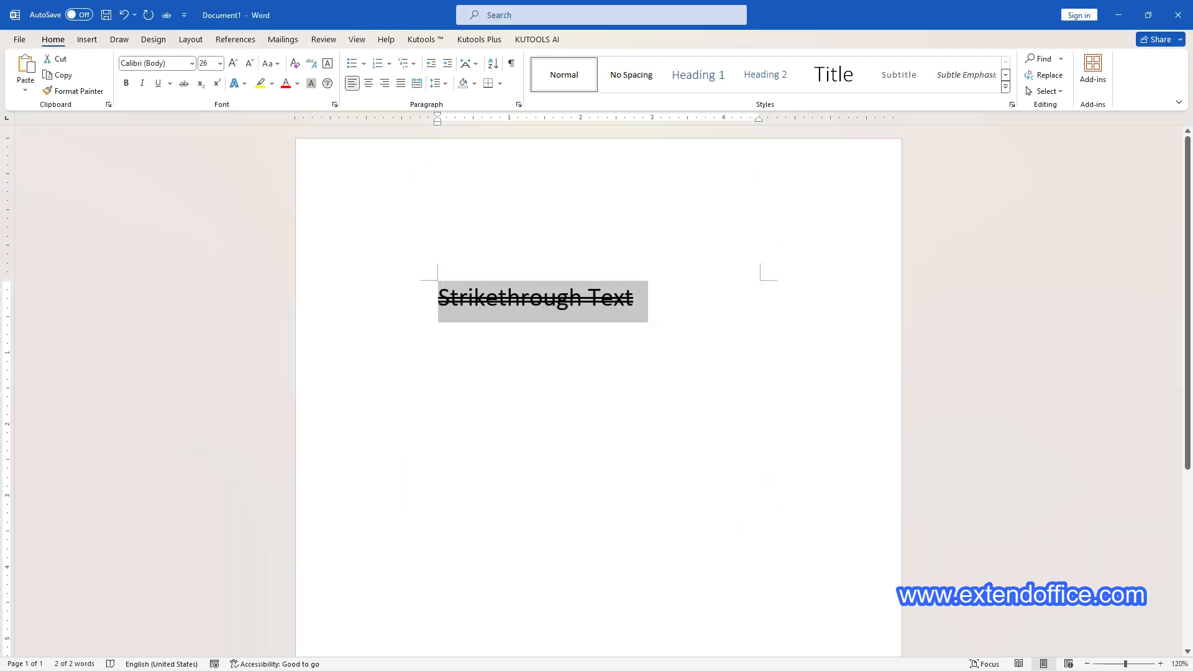
{"action": "left_click", "coordinate": [630, 298]}
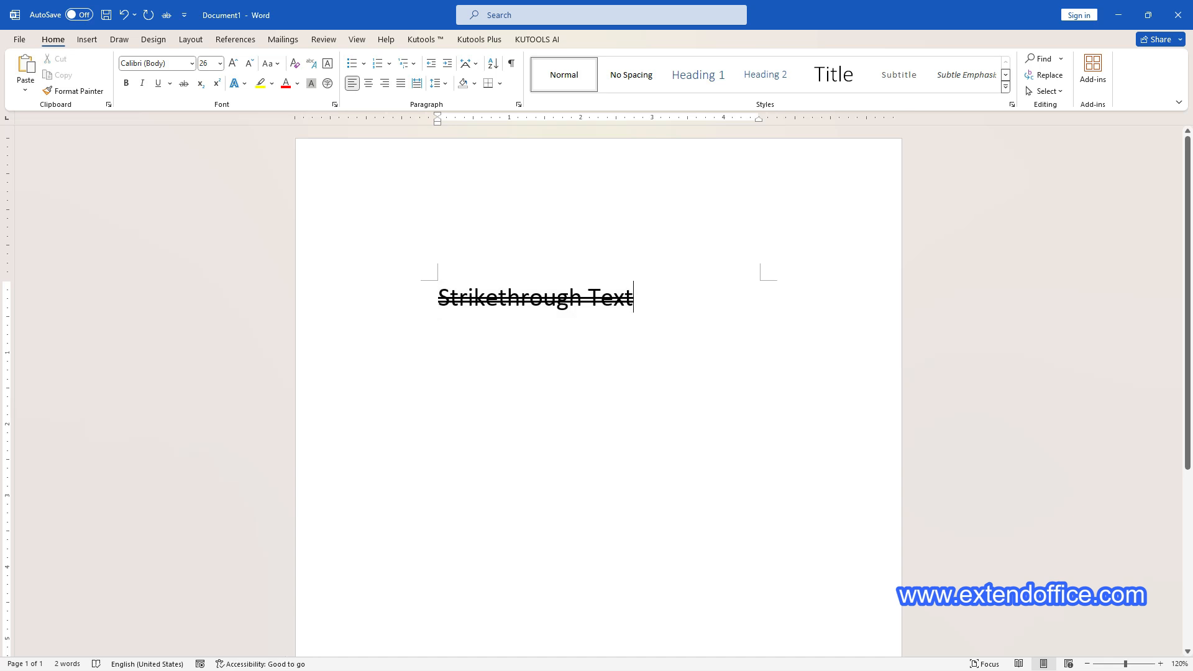
{"action": "left_click", "coordinate": [183, 84]}
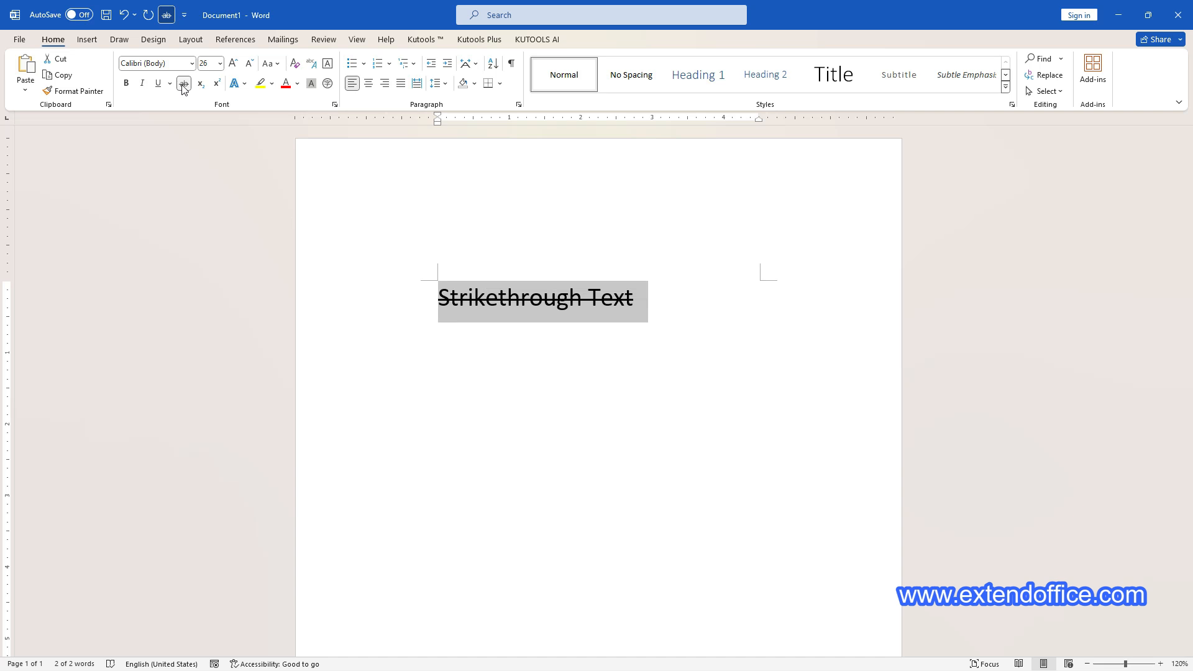
{"action": "mouse_move", "coordinate": [182, 84]}
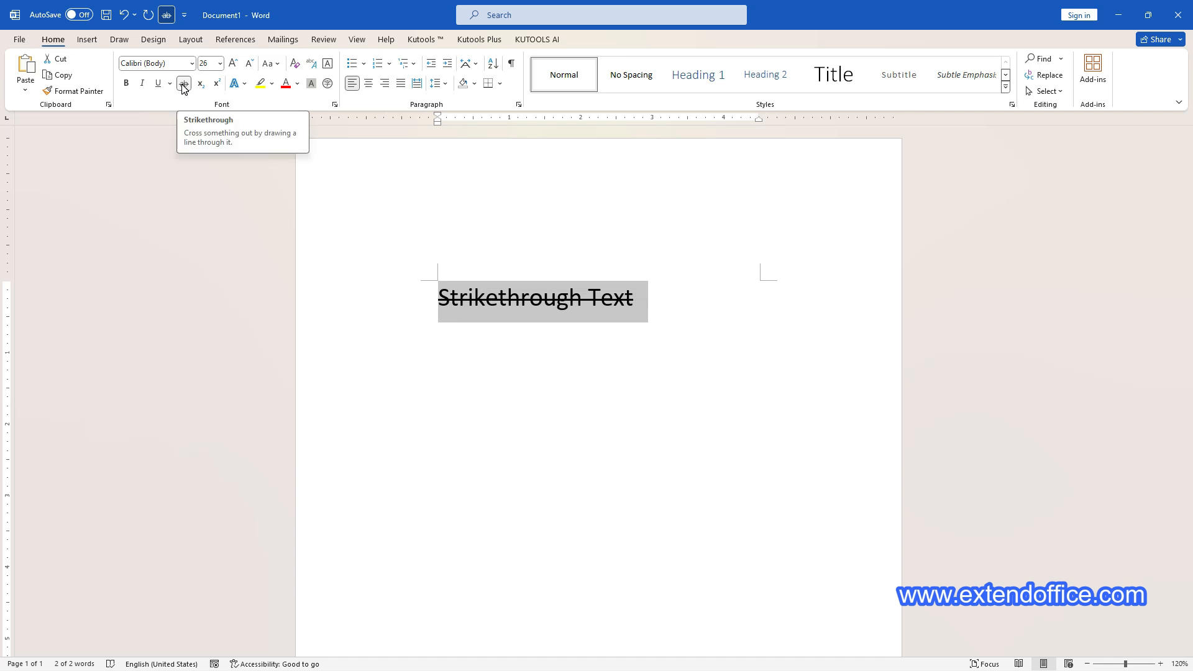
Toggle off the double strikethrough with the Strikethrough button and deselect the phrase
{"action": "left_click", "coordinate": [183, 84]}
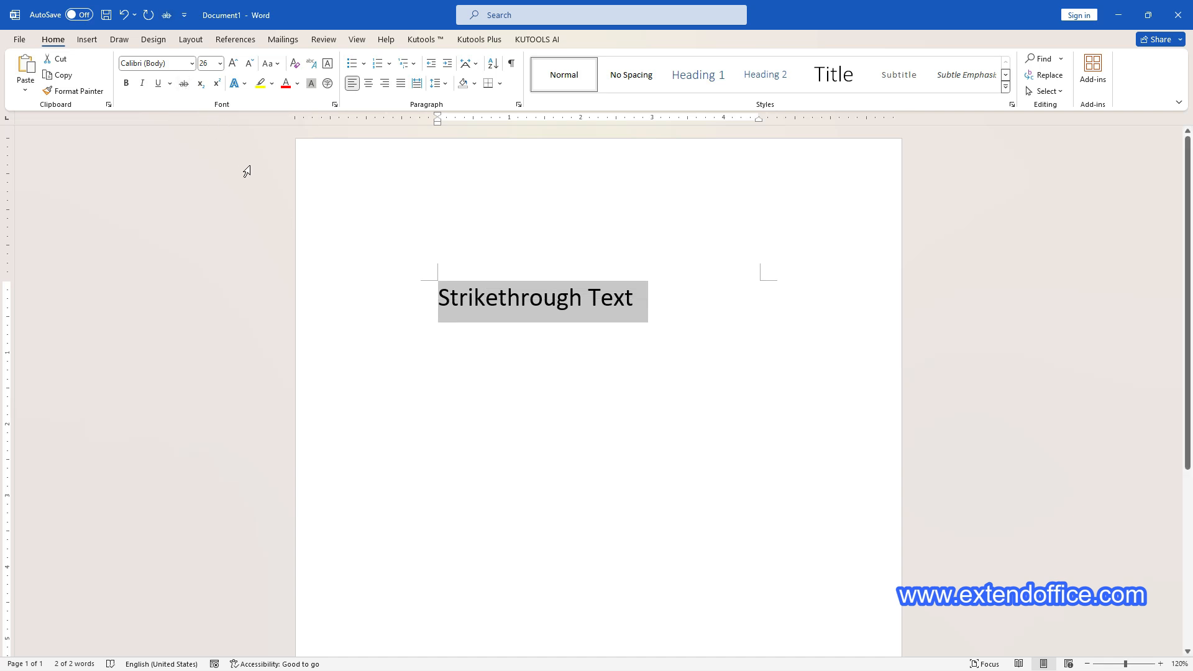
{"action": "left_click", "coordinate": [631, 298]}
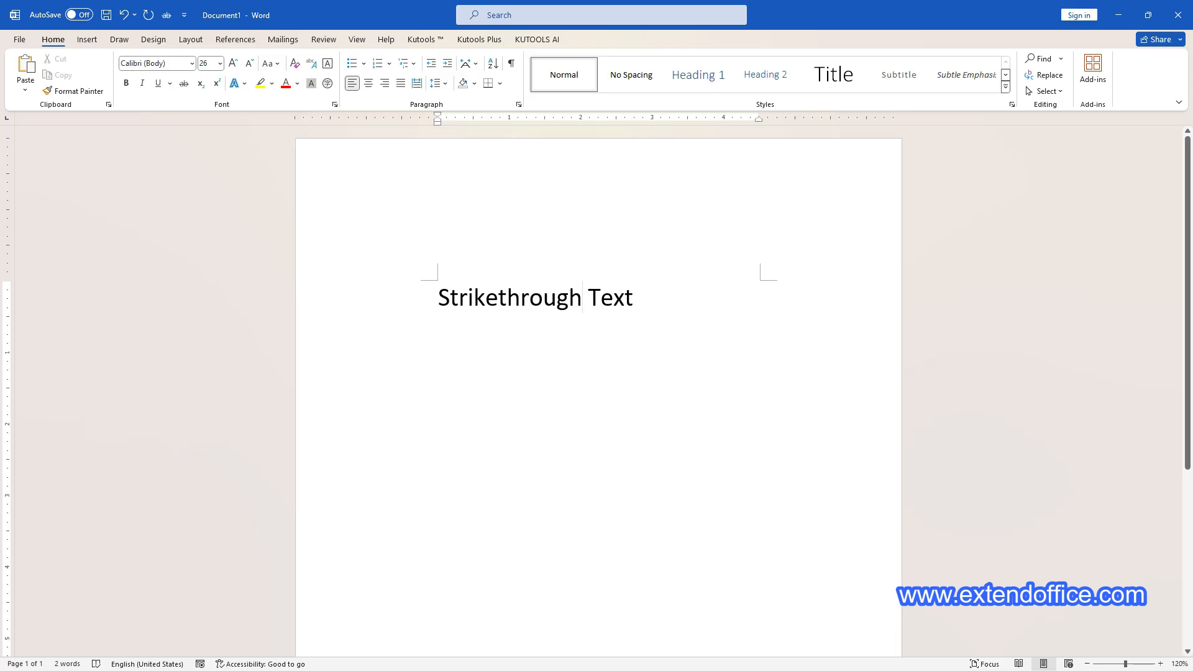
Draw a straight Line shape from Insert > Shapes across 'Strikethrough Text'
{"action": "left_click", "coordinate": [584, 296]}
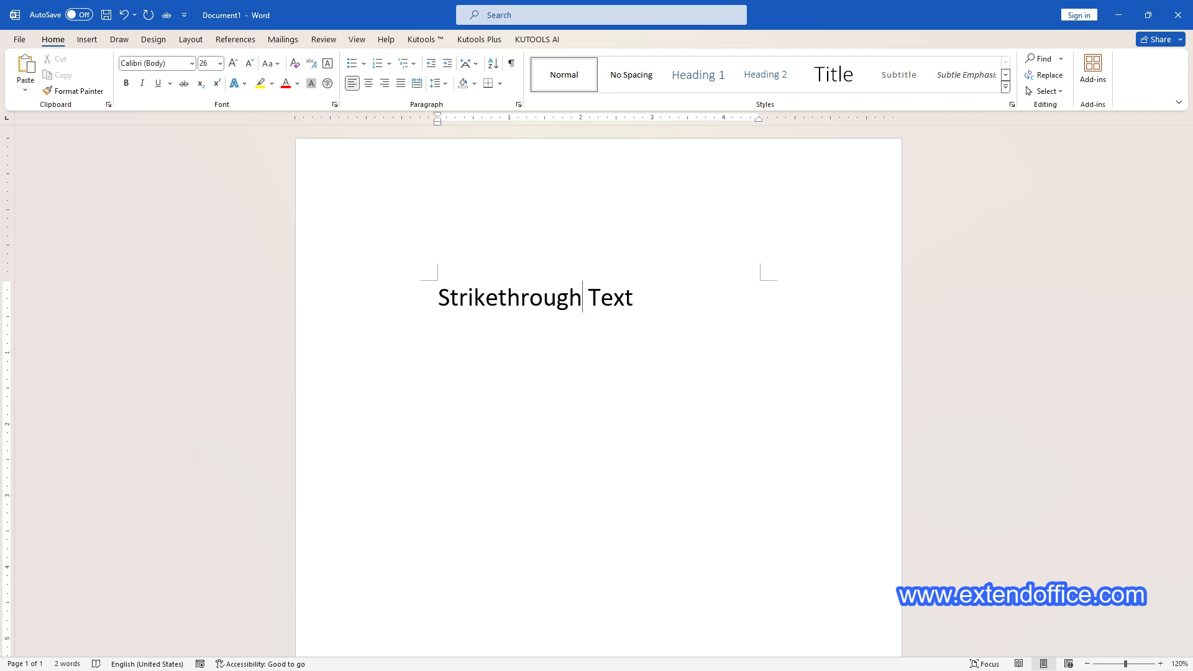
{"action": "left_click", "coordinate": [85, 38]}
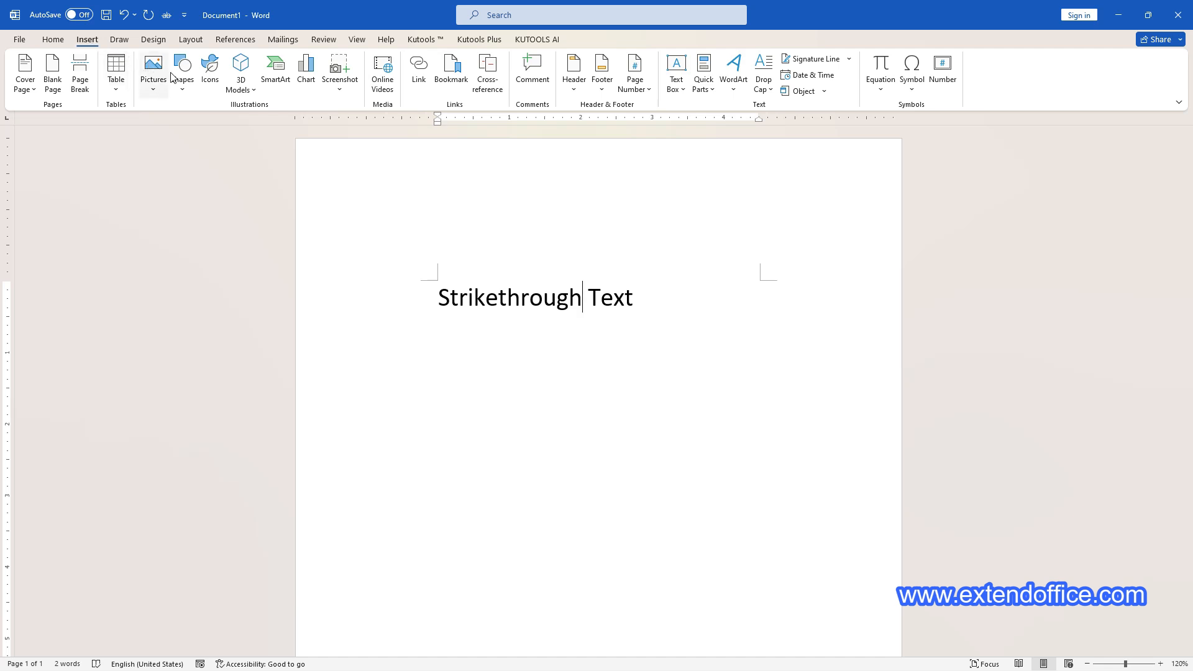
{"action": "left_click", "coordinate": [182, 69]}
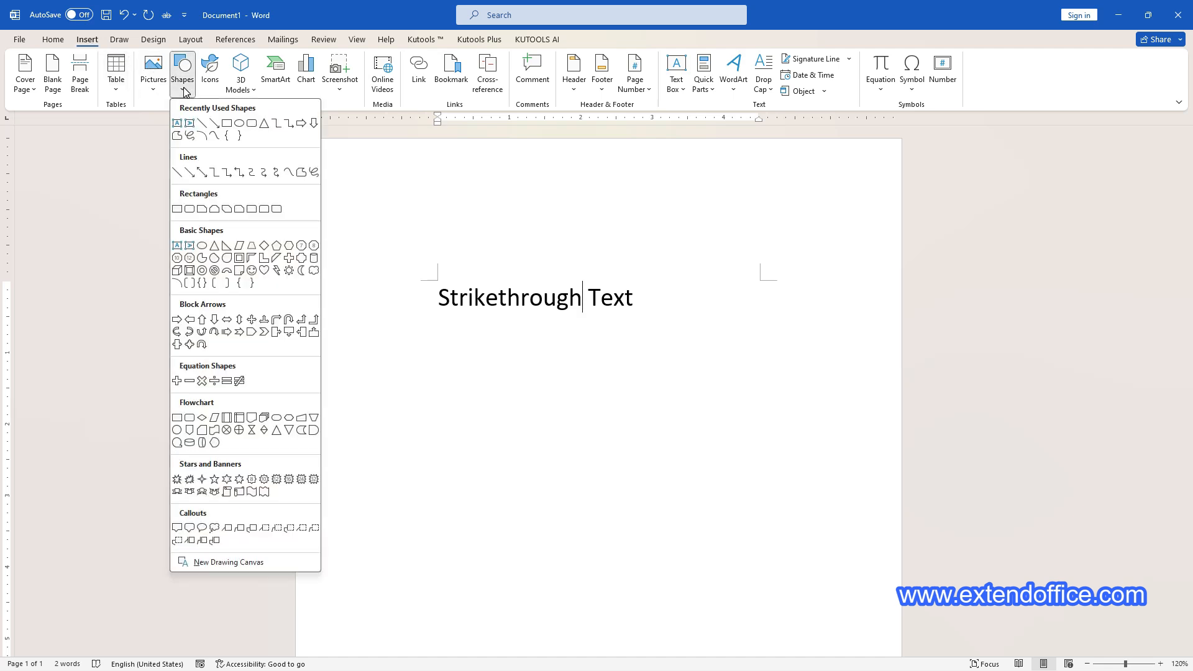
{"action": "mouse_move", "coordinate": [194, 163]}
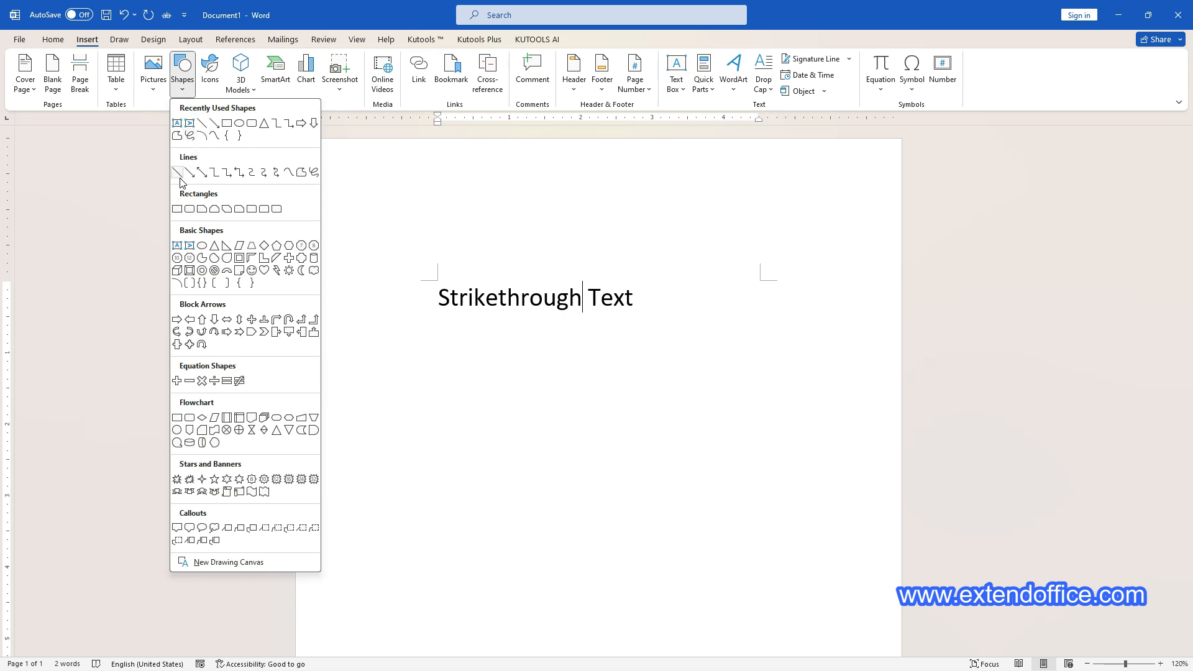
{"action": "left_click", "coordinate": [176, 173]}
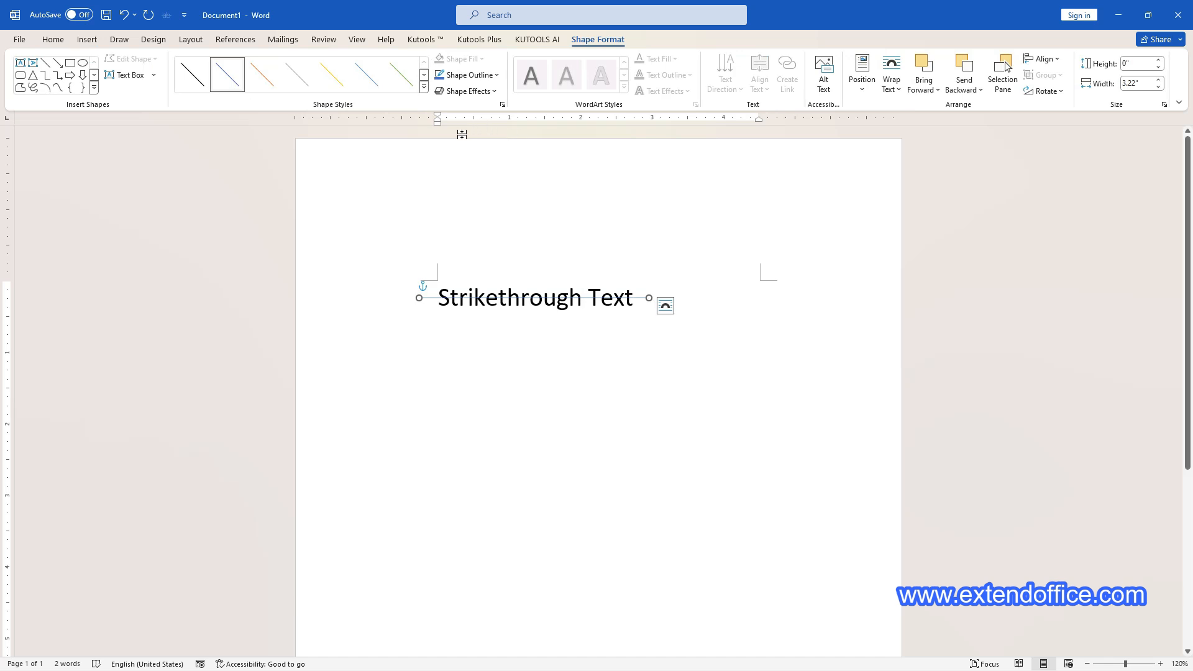
{"action": "left_click", "coordinate": [424, 85]}
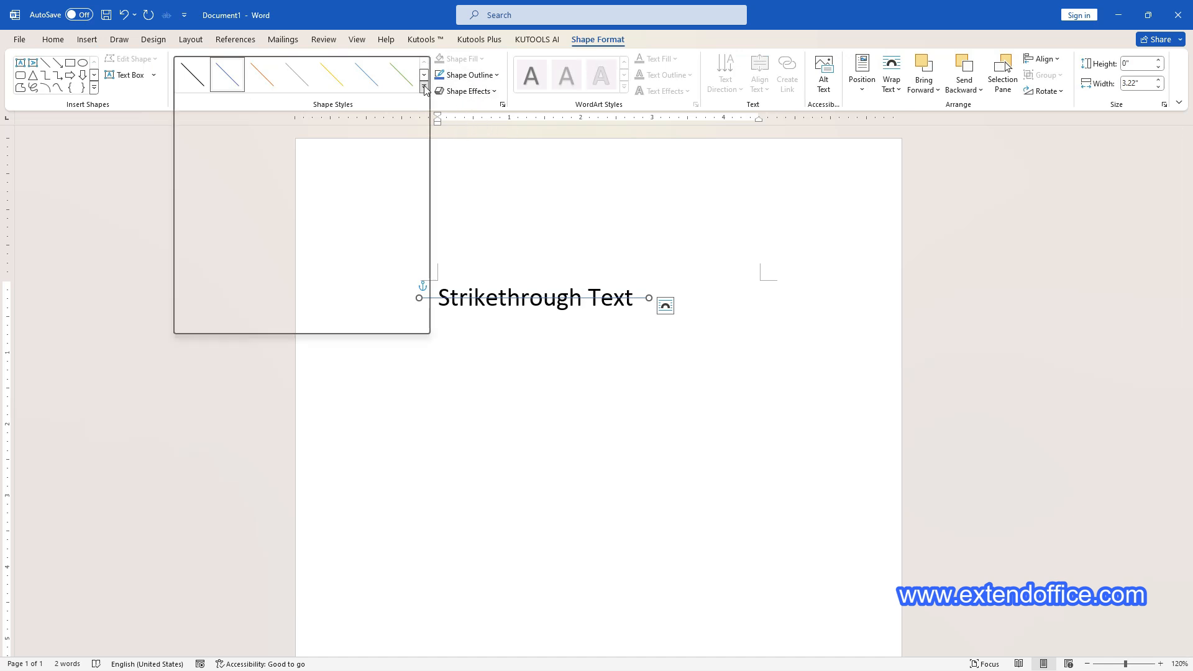